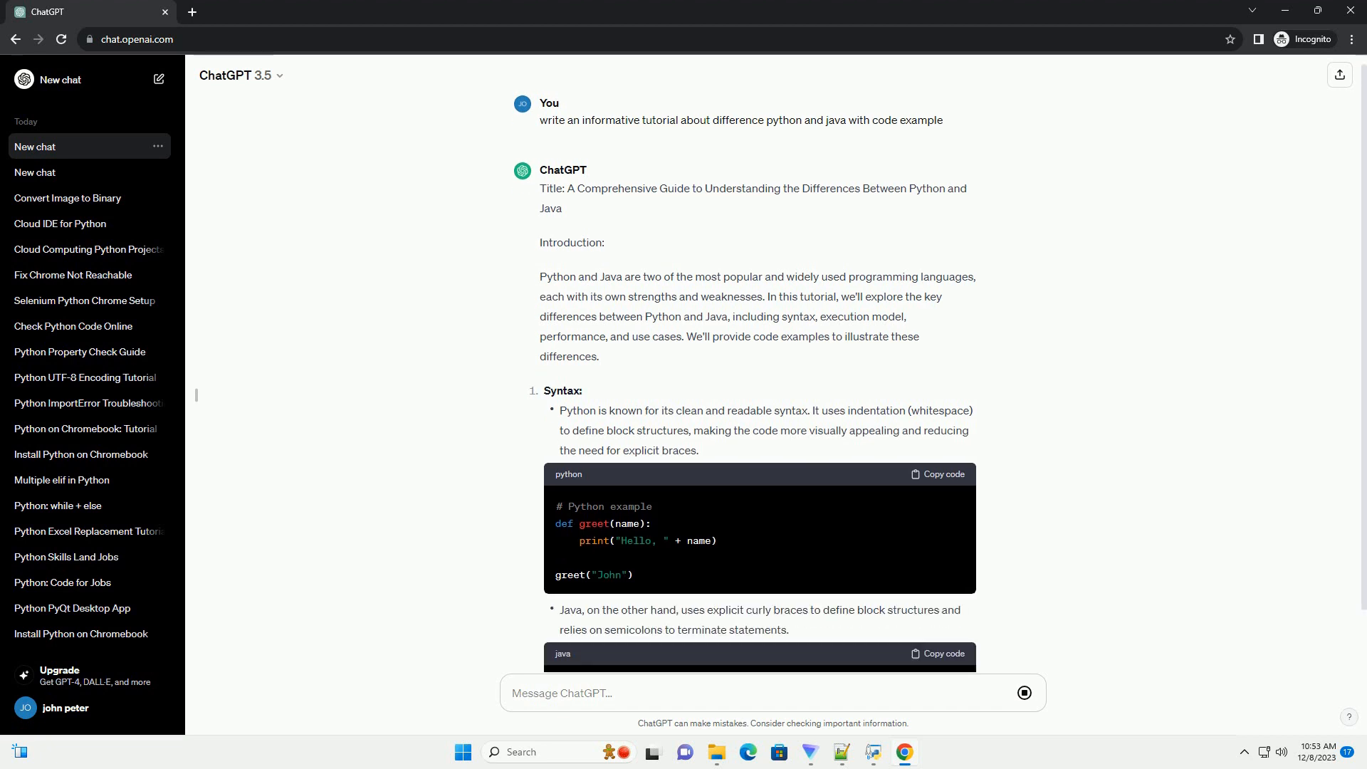
pyautogui.scroll(-3)
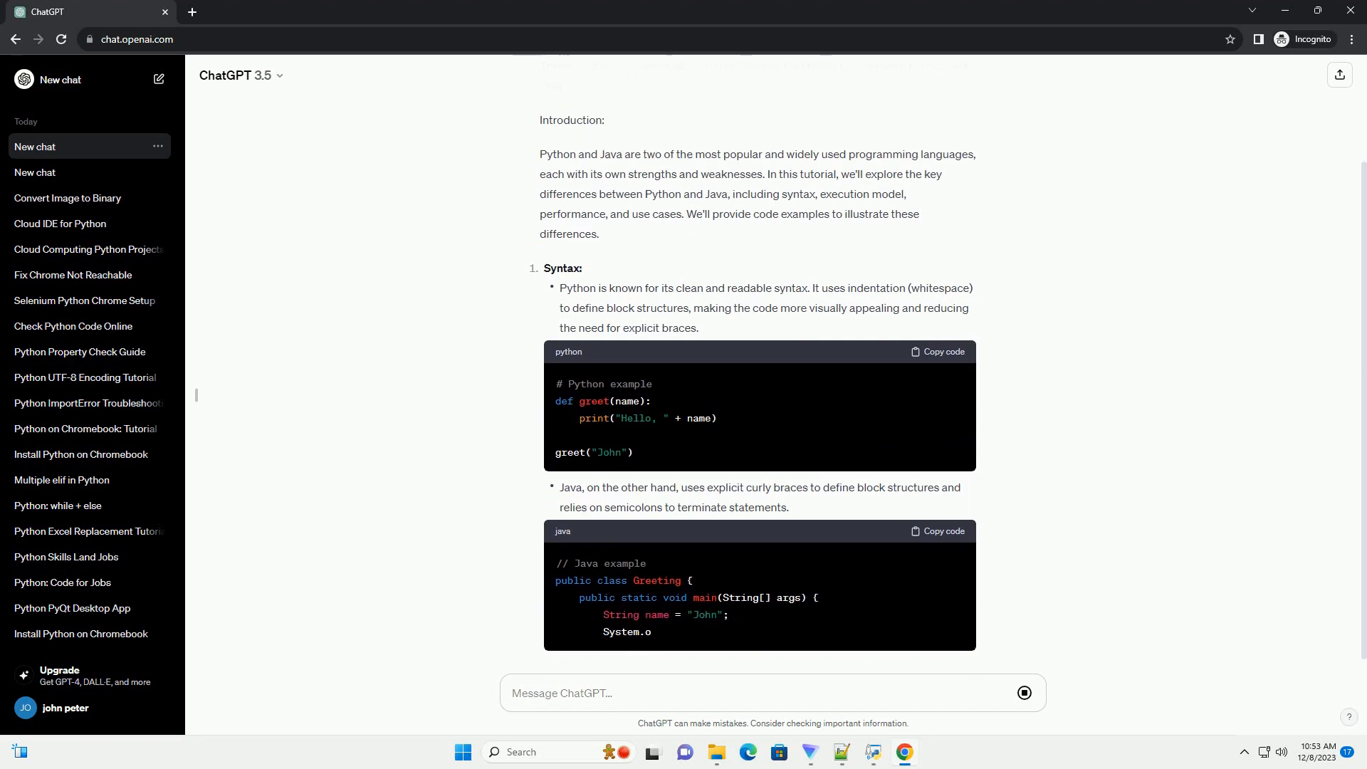
pyautogui.scroll(-3)
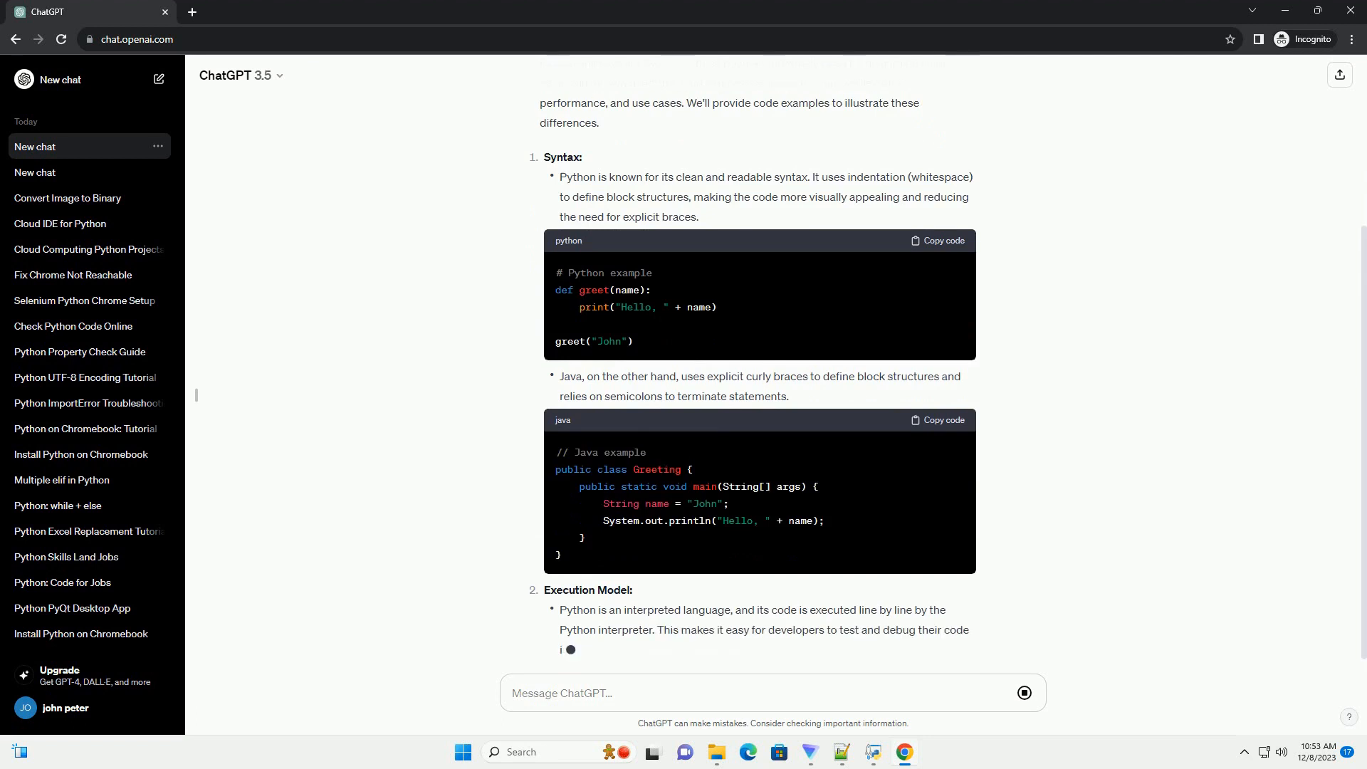
pyautogui.scroll(-3)
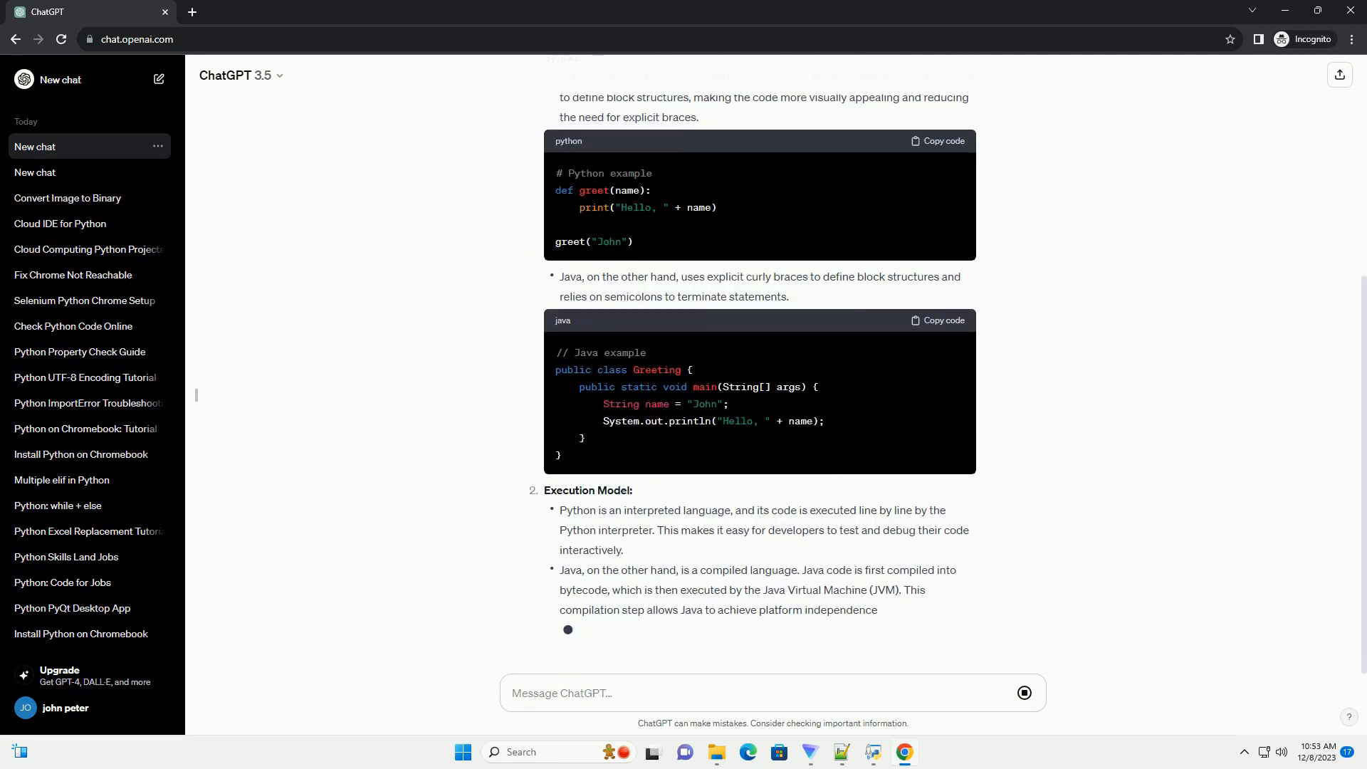
pyautogui.scroll(-3)
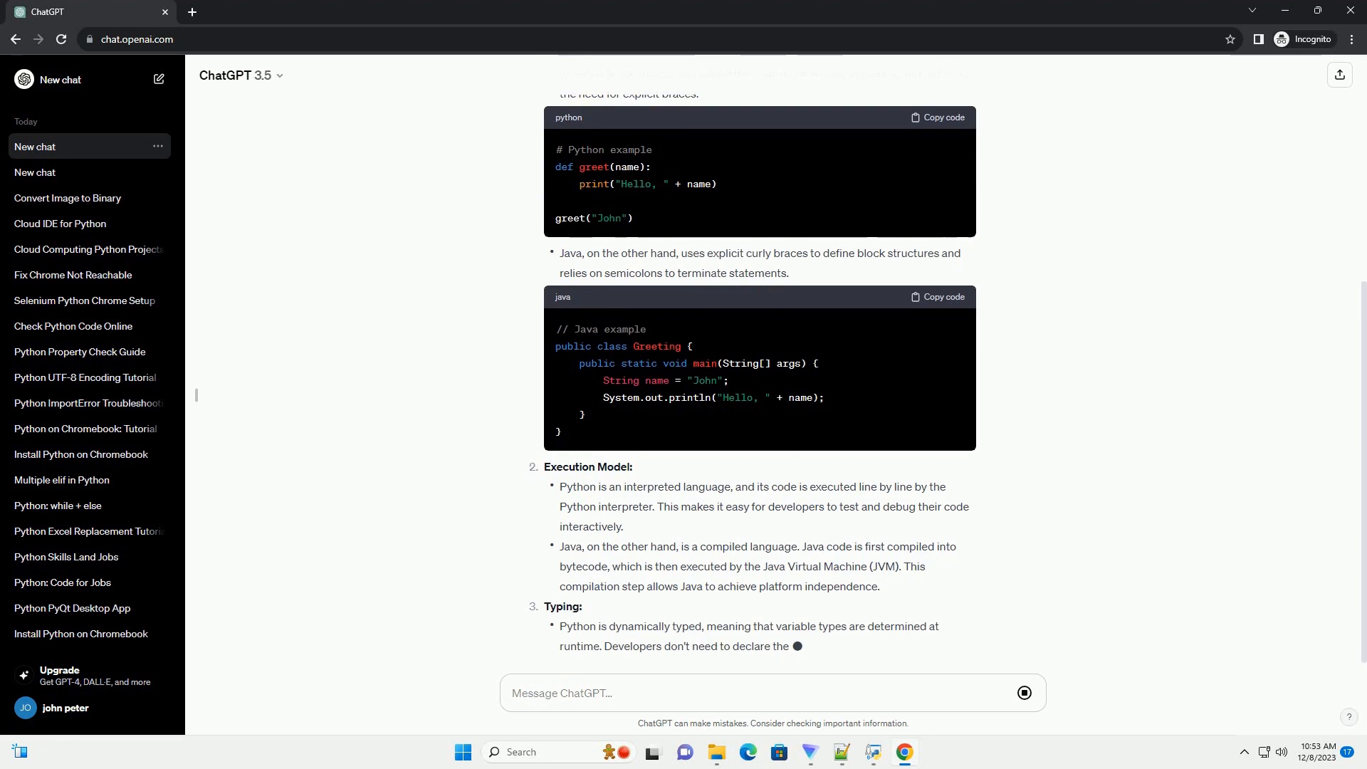
pyautogui.scroll(-3)
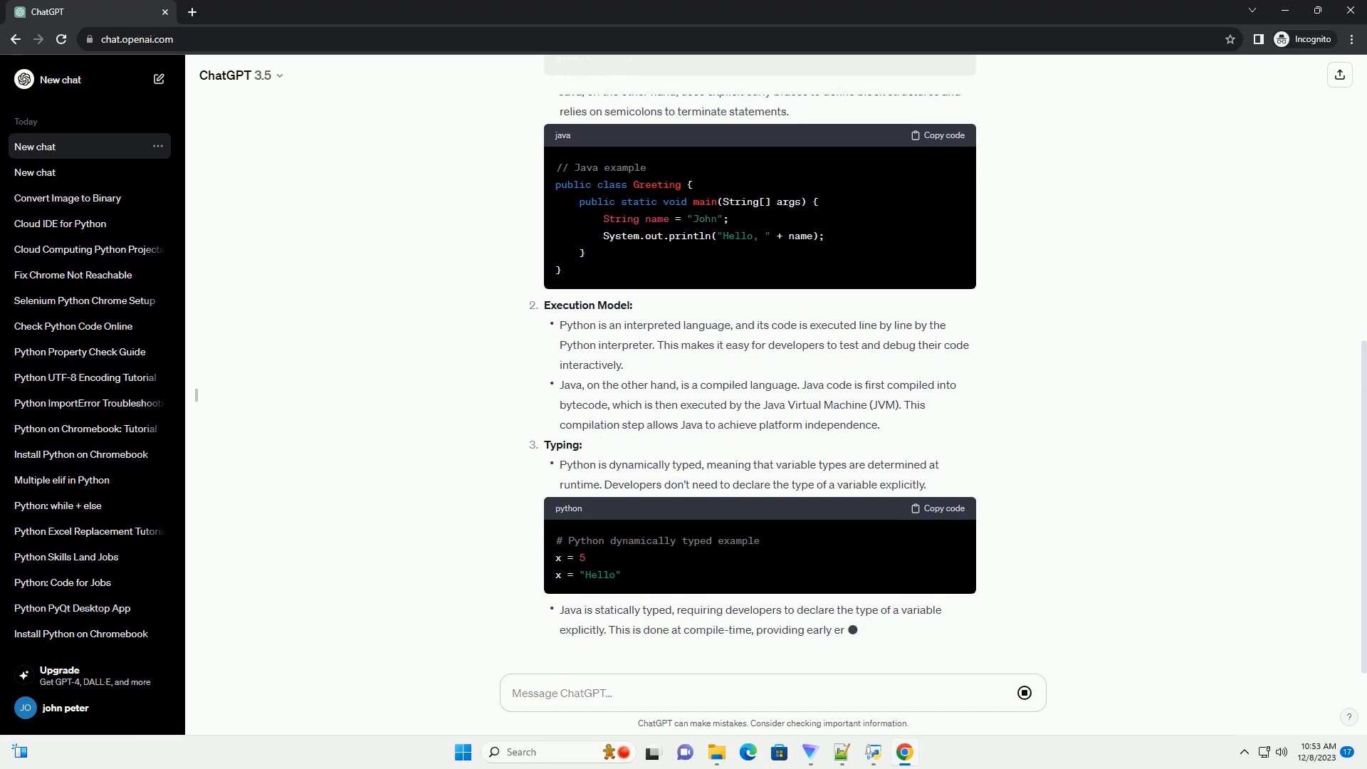
pyautogui.scroll(-3)
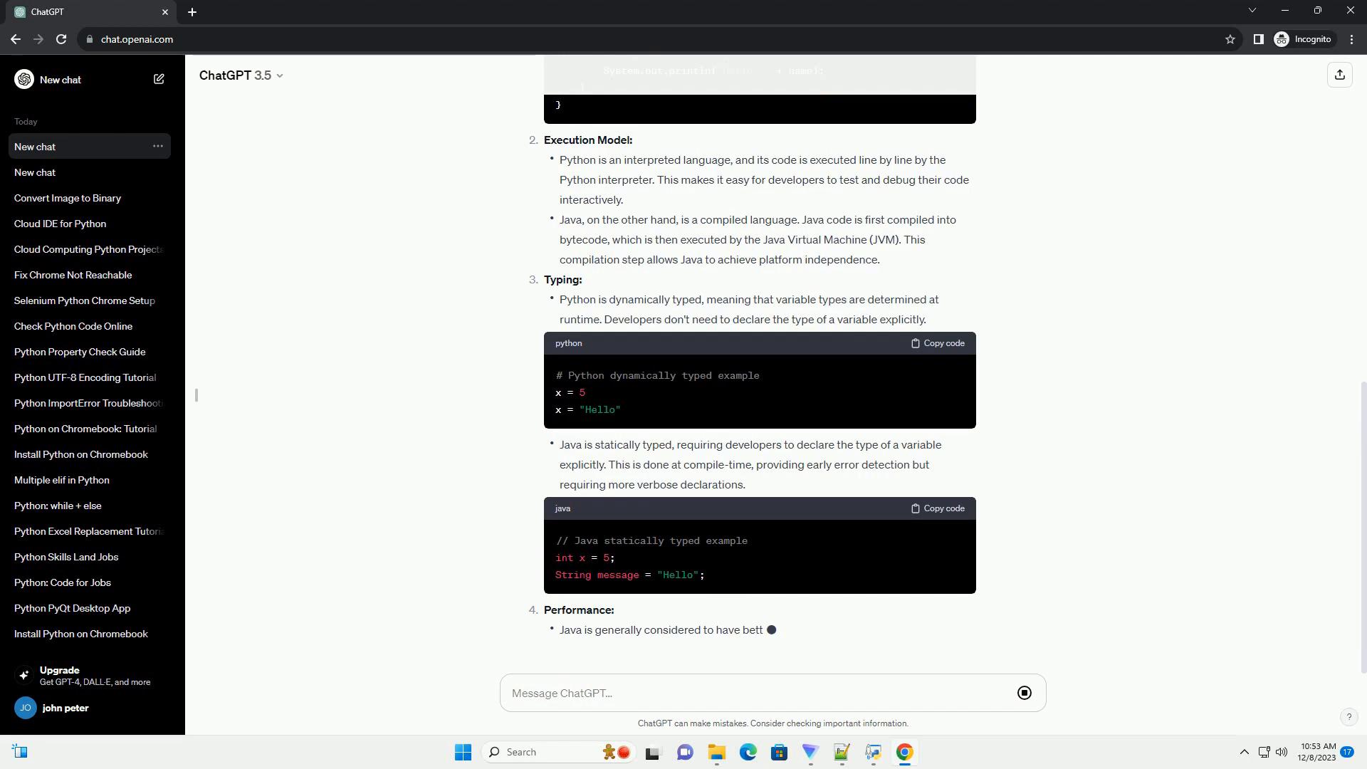
pyautogui.scroll(-3)
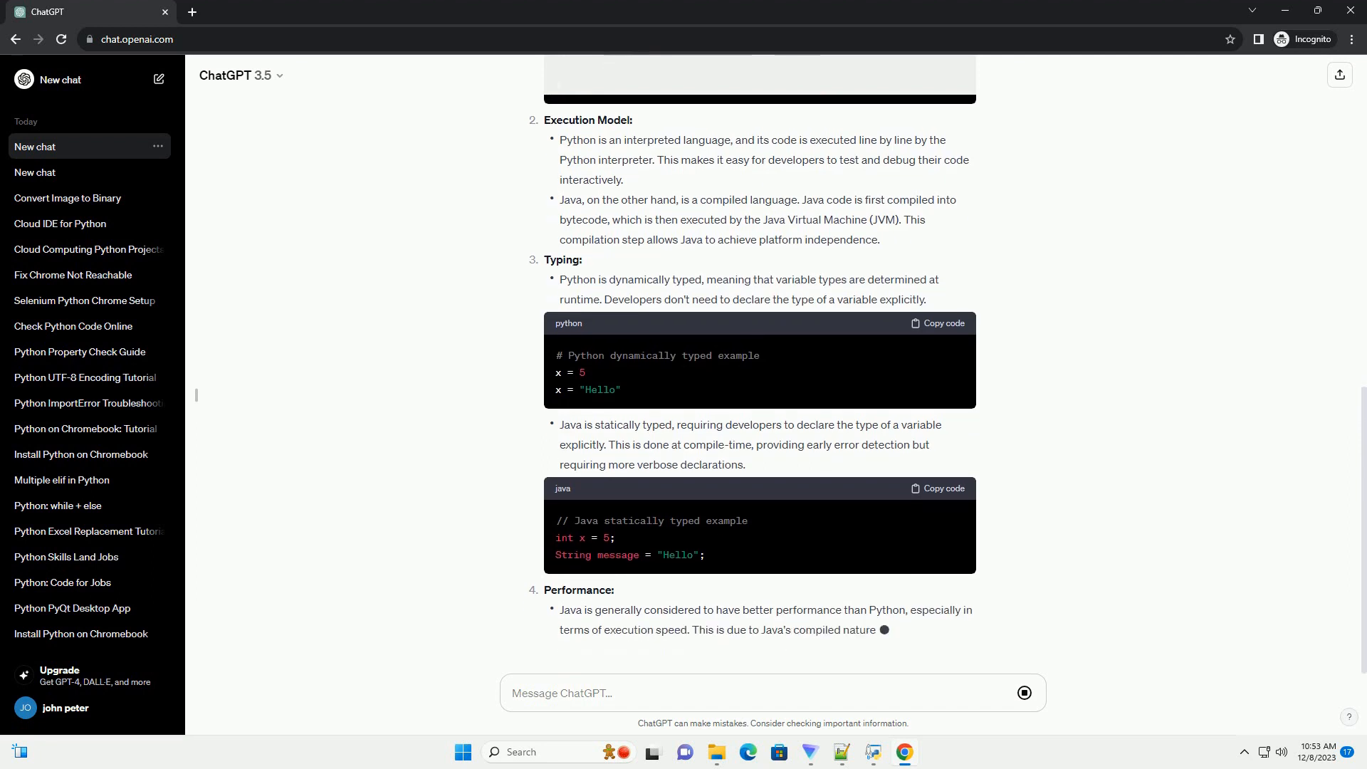
pyautogui.scroll(-3)
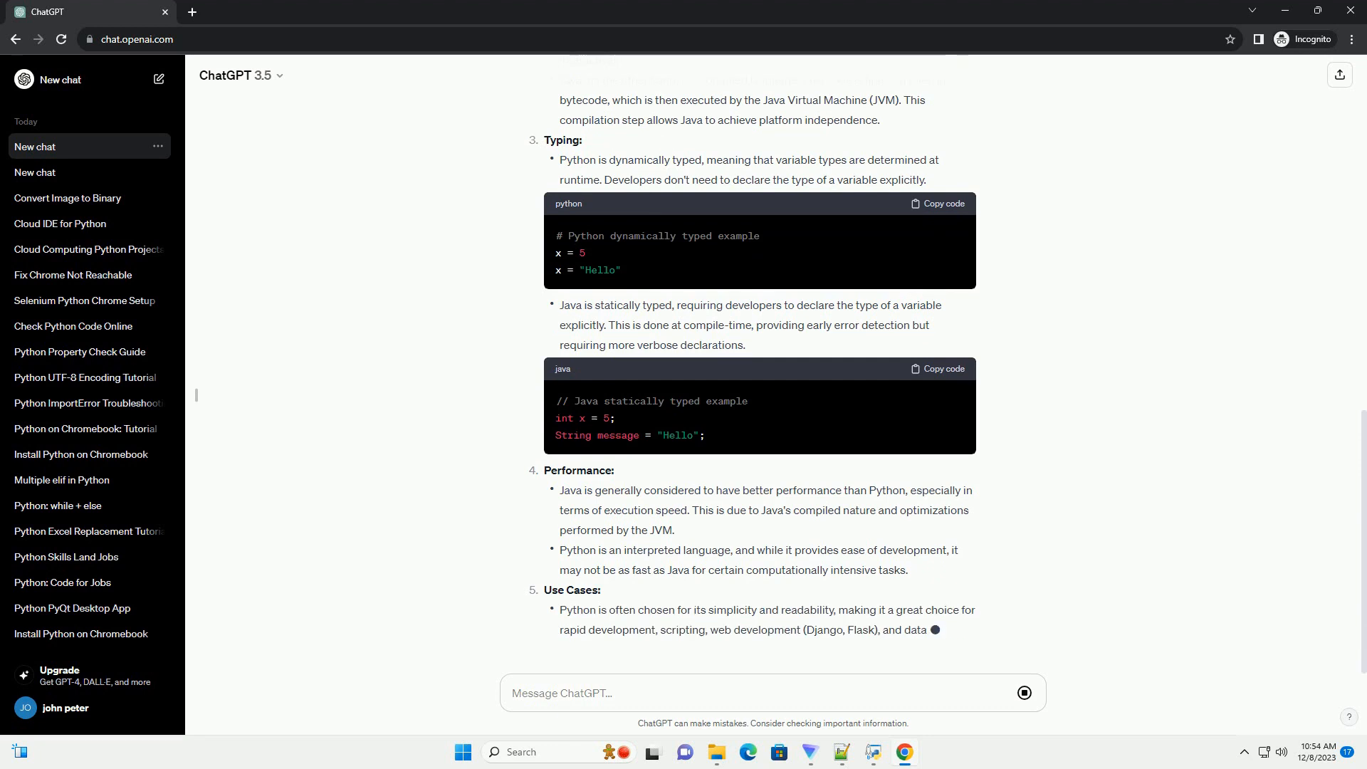
pyautogui.scroll(-3)
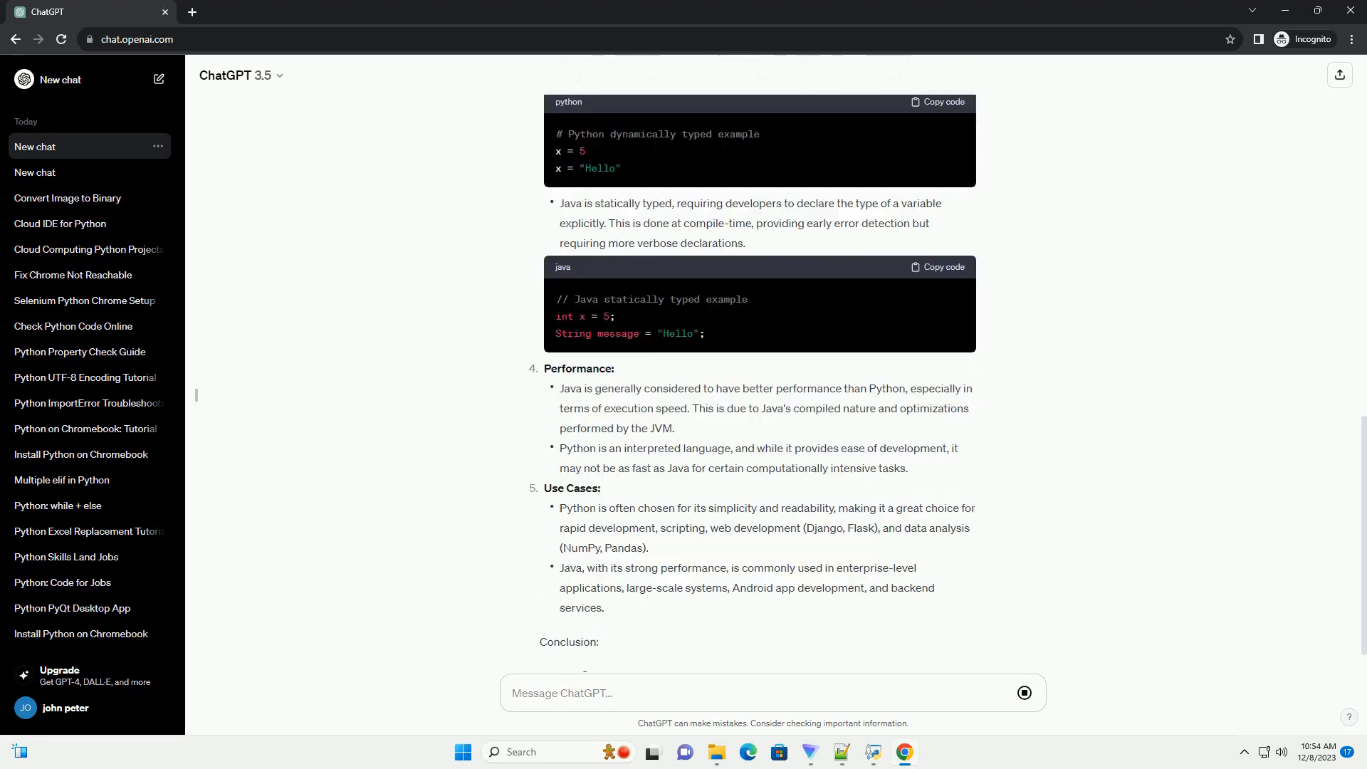